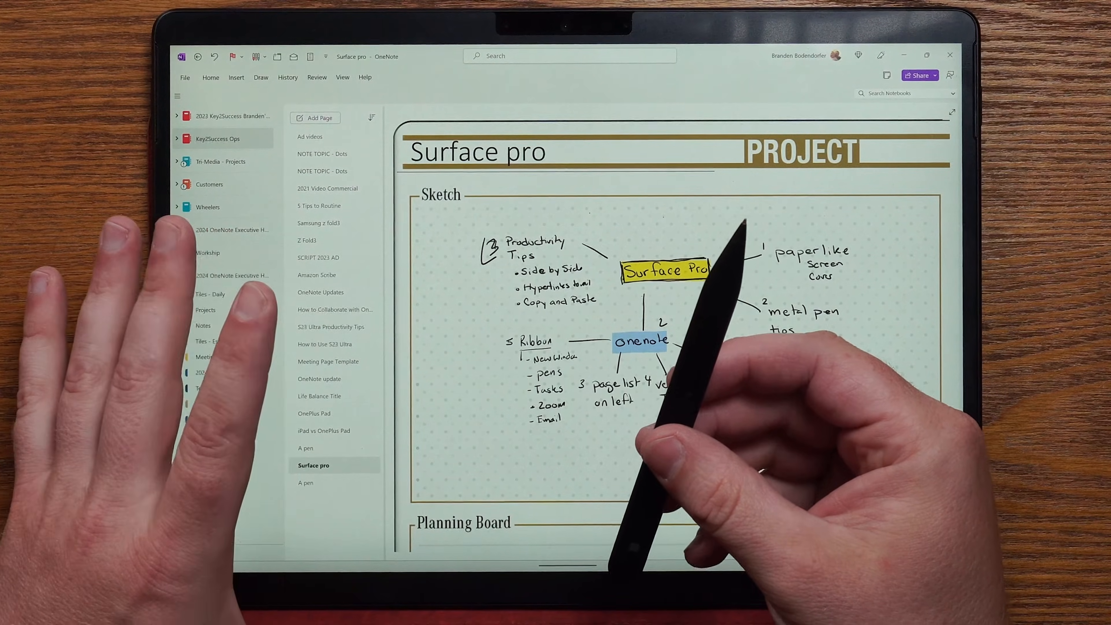
# - Open the blank lined Notes page in the 2023 notebook for handwriting
pyautogui.click(177, 275)
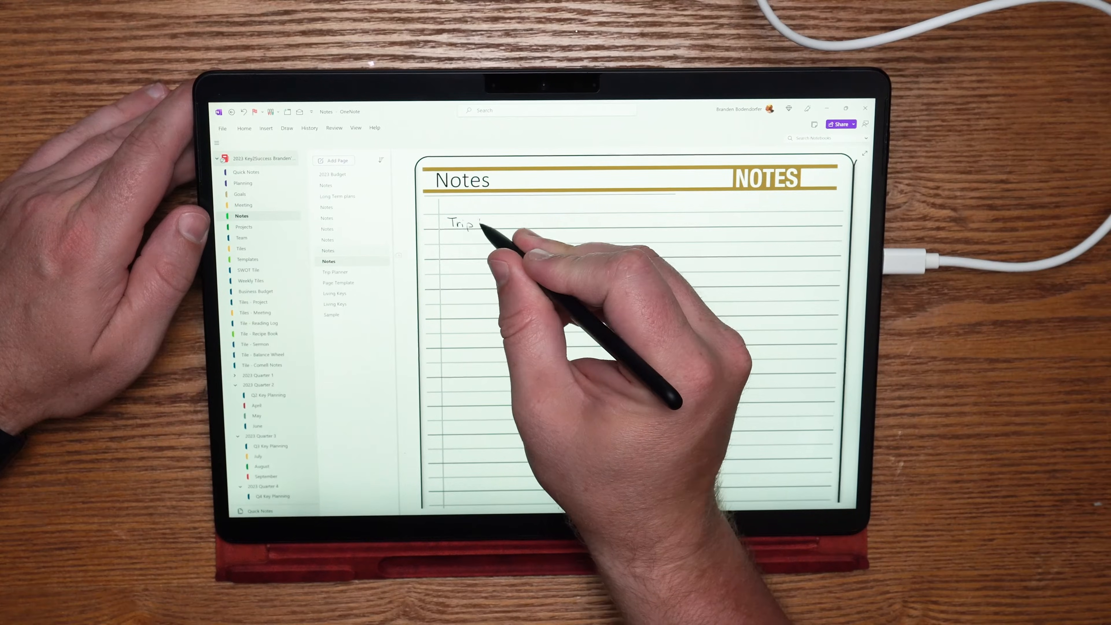
# - Handwrite 'Trip to Yellowstone National' with 'Old Faithful' under Things I want to See
pyautogui.write('Trip to Yellowstone National Park')
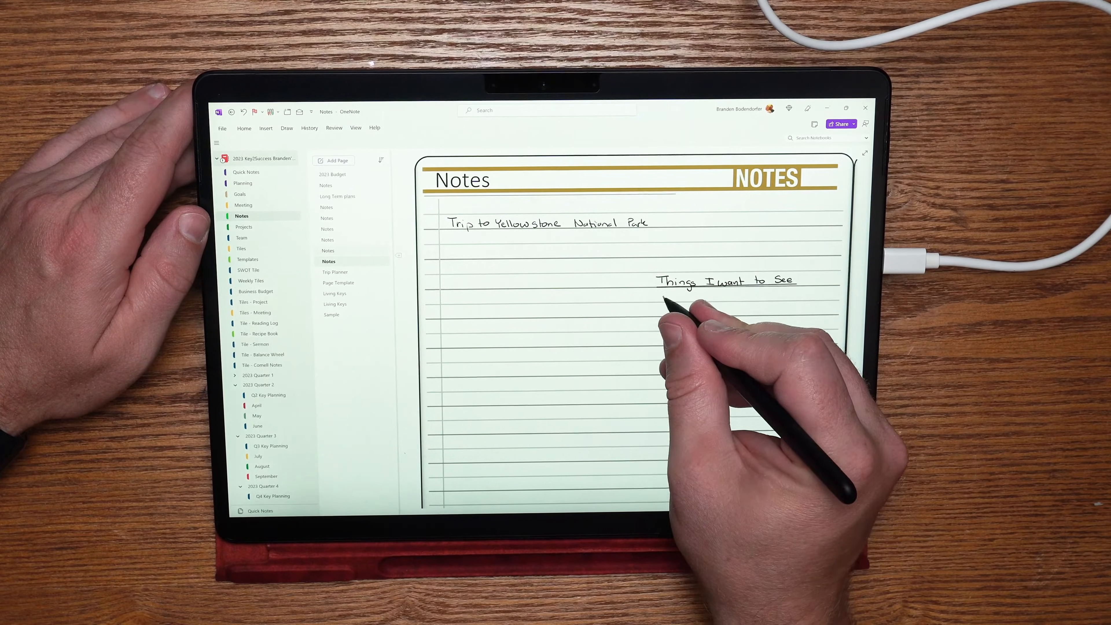
pyautogui.write('Old Faithful')
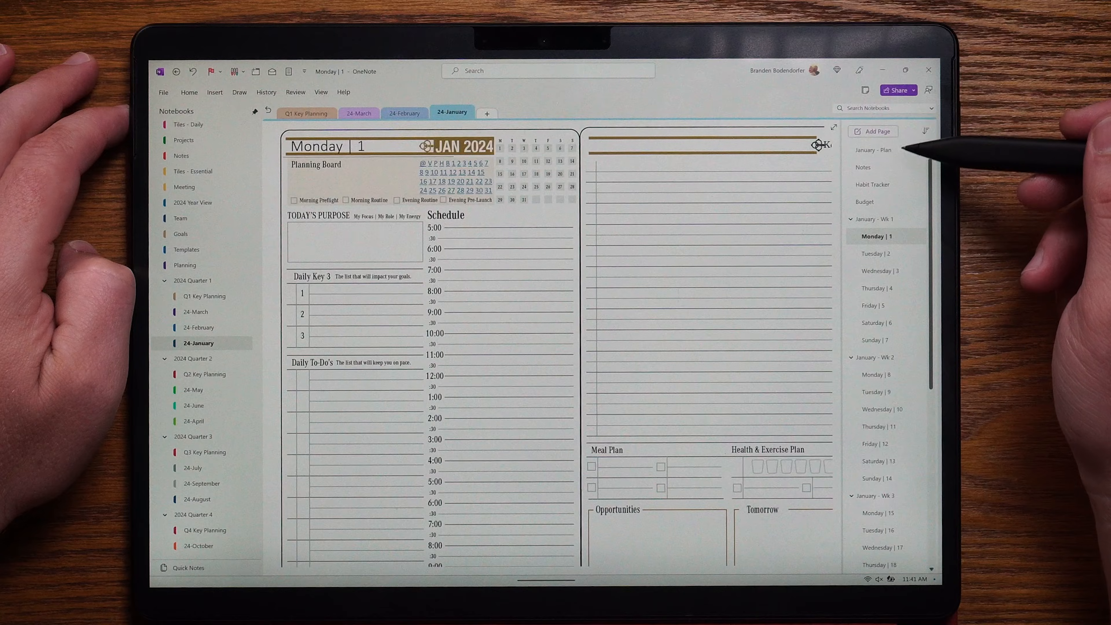
pyautogui.moveTo(907, 333)
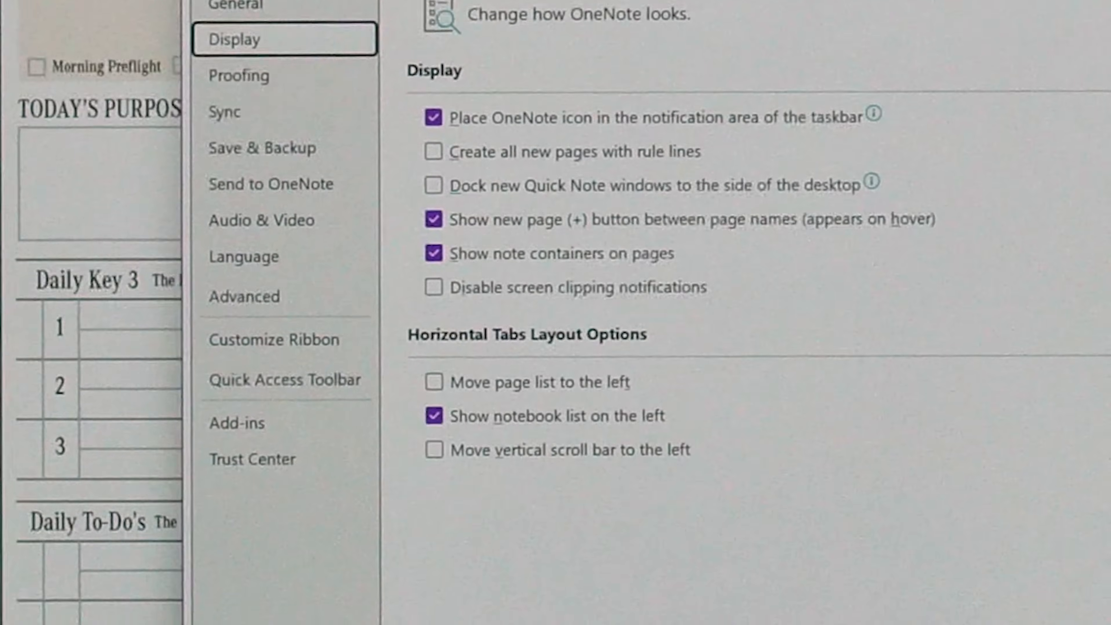
# - Enable 'Move page list to the left' in the Display options
pyautogui.scroll(-3)
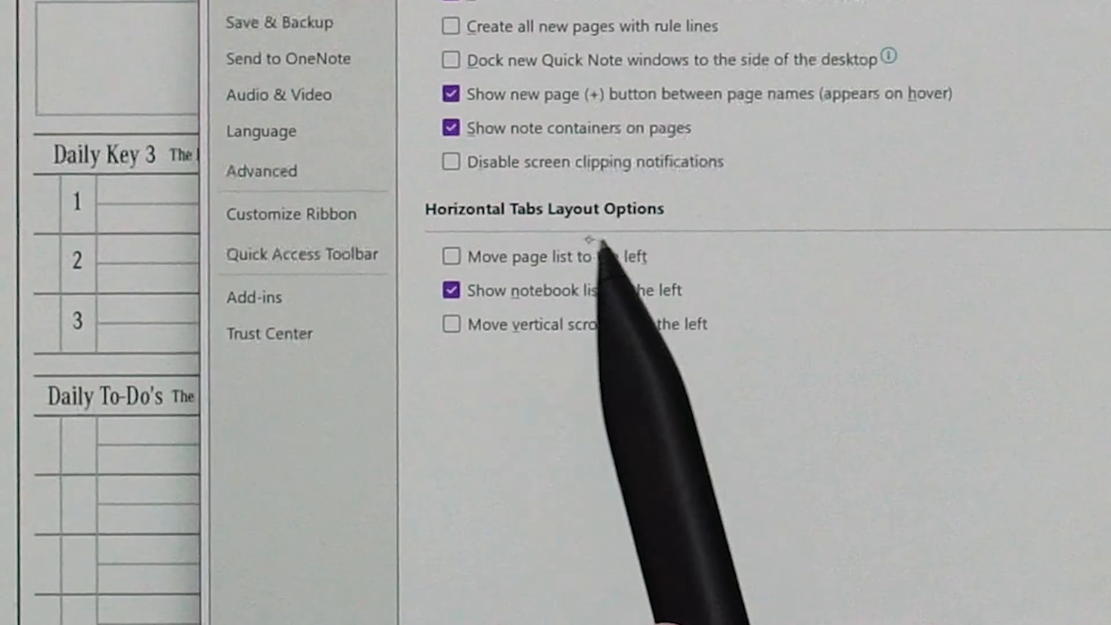
pyautogui.moveTo(624, 262)
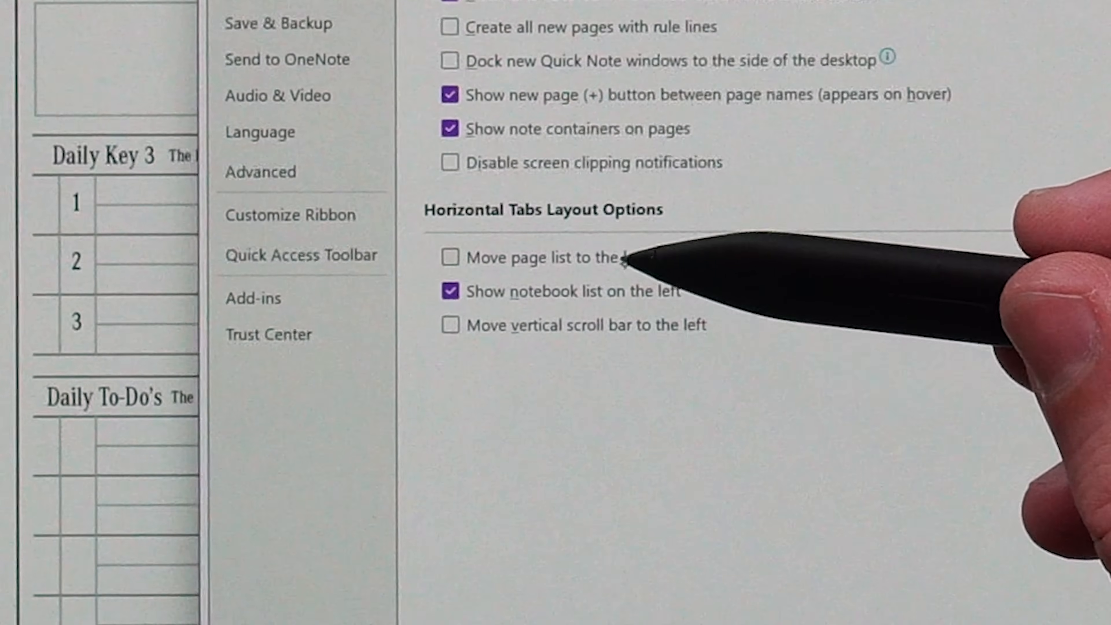
pyautogui.moveTo(631, 265)
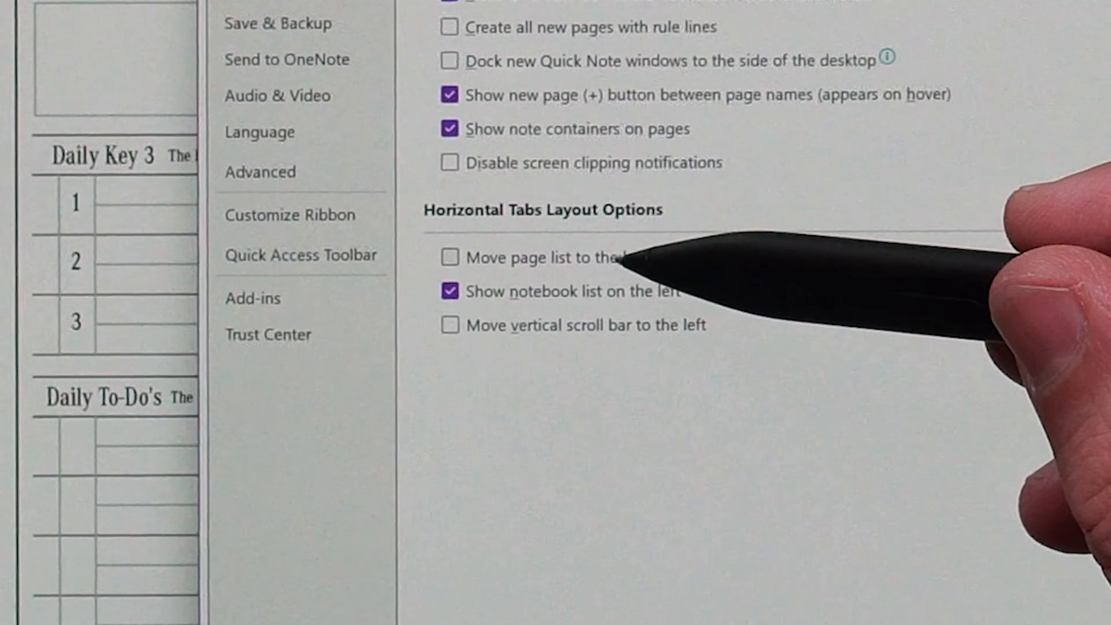
pyautogui.click(449, 257)
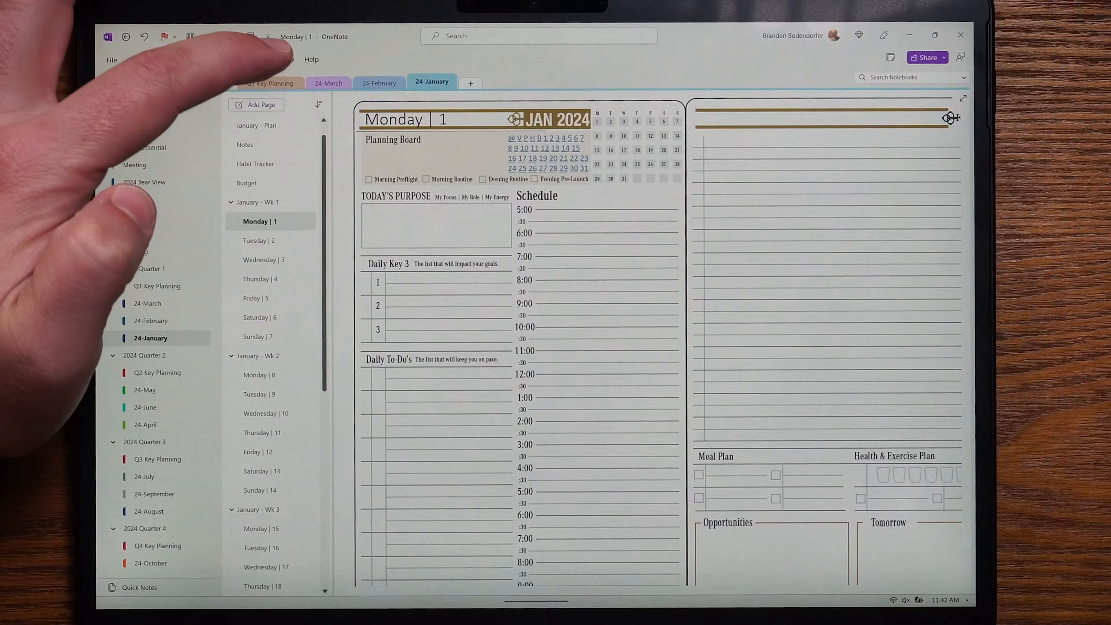
# - Choose Vertical Tabs from the View ribbon's Tabs Layout menu
pyautogui.click(288, 59)
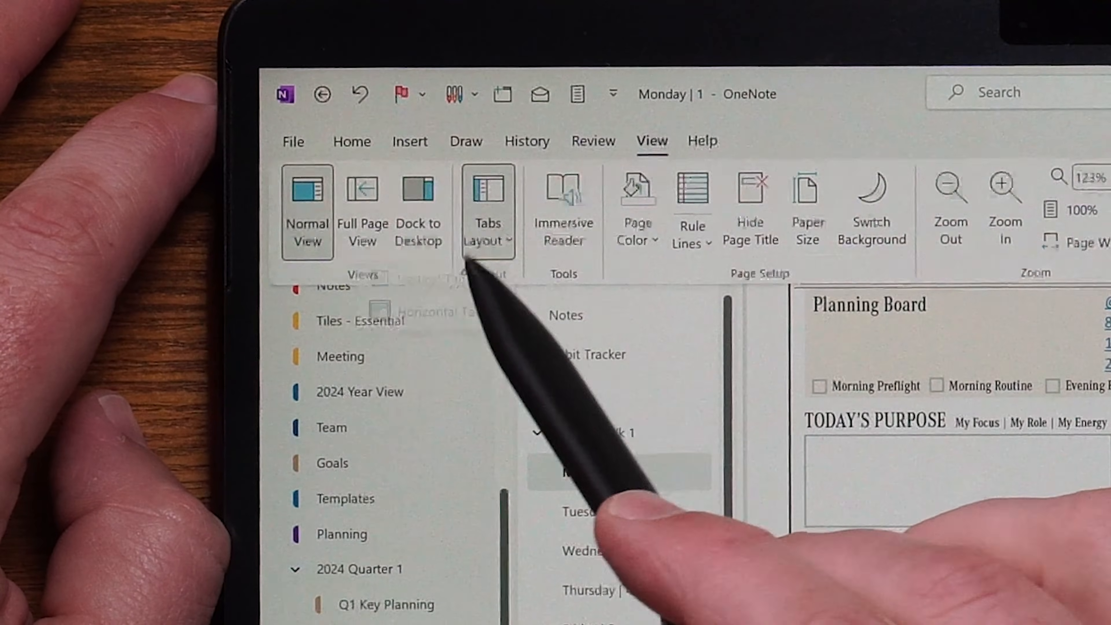
pyautogui.click(307, 206)
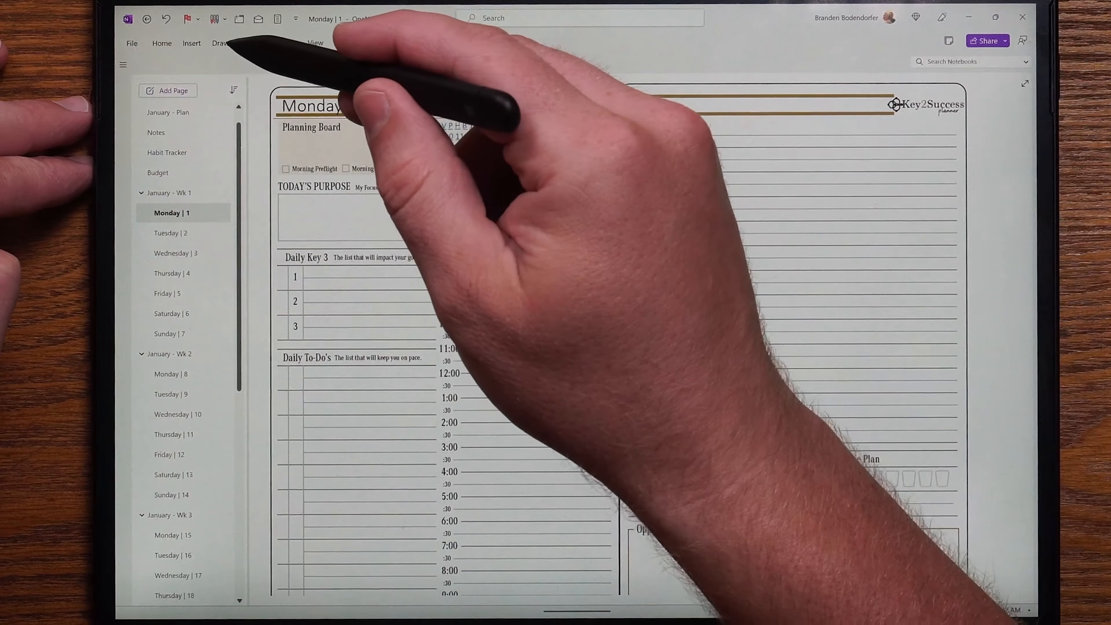
# - Preview the collapsed Draw ribbon, then expand the notebooks list with the hamburger button
pyautogui.click(220, 43)
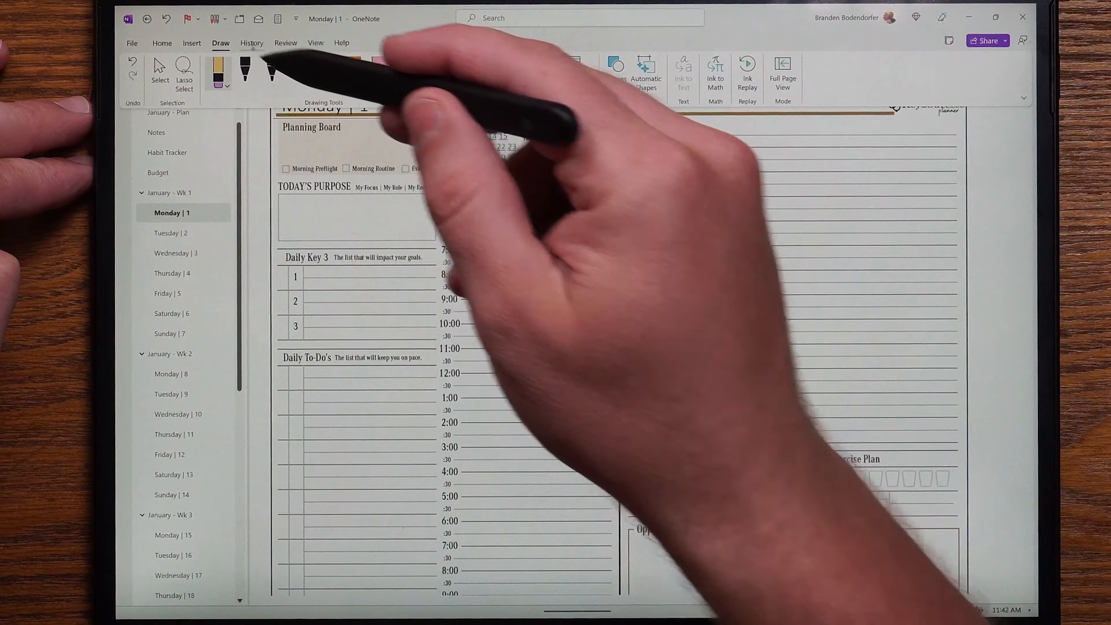
pyautogui.click(285, 42)
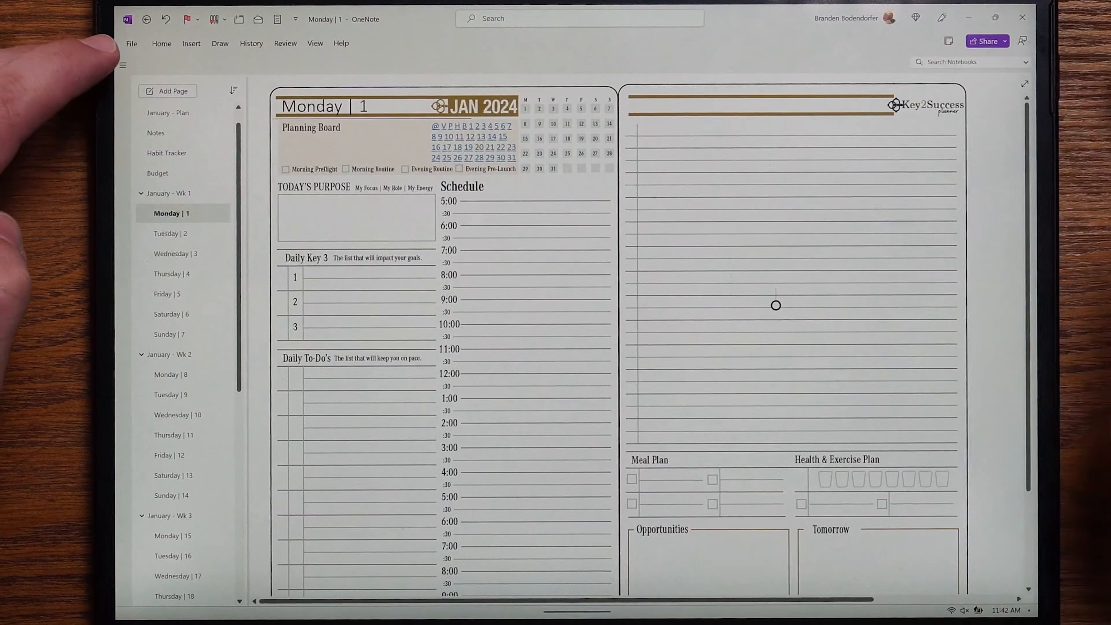
pyautogui.click(123, 65)
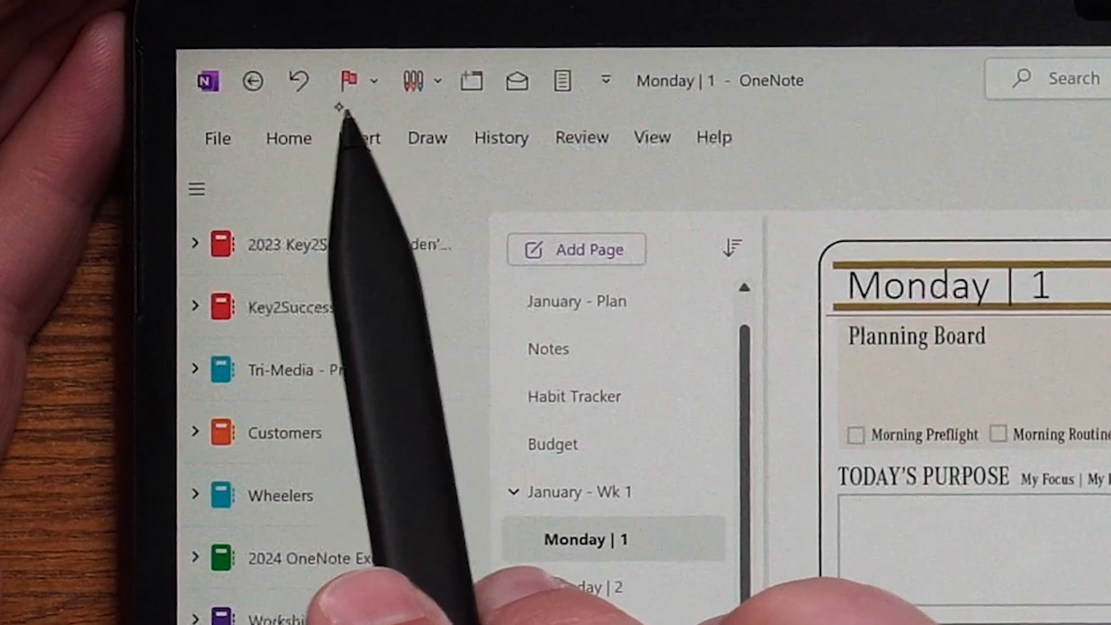
# - Open the Tuesday | 2 January page via the Quick Access Toolbar and navigation pane
pyautogui.click(413, 80)
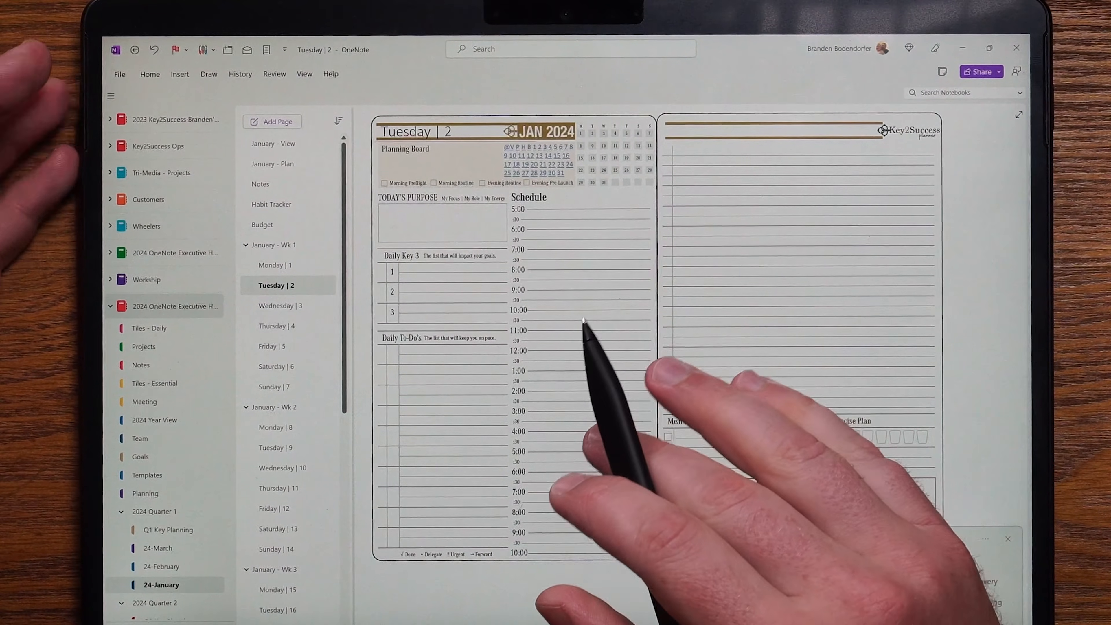
pyautogui.click(203, 50)
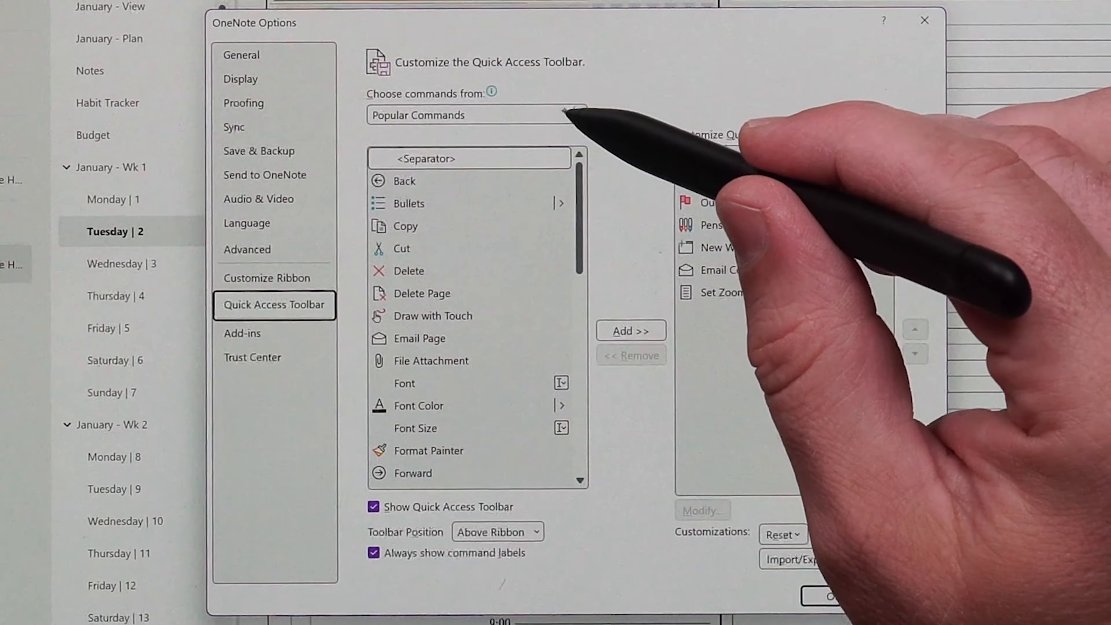
# - Switch 'Choose commands from' to All Commands and scroll to Lasso Select
pyautogui.click(577, 114)
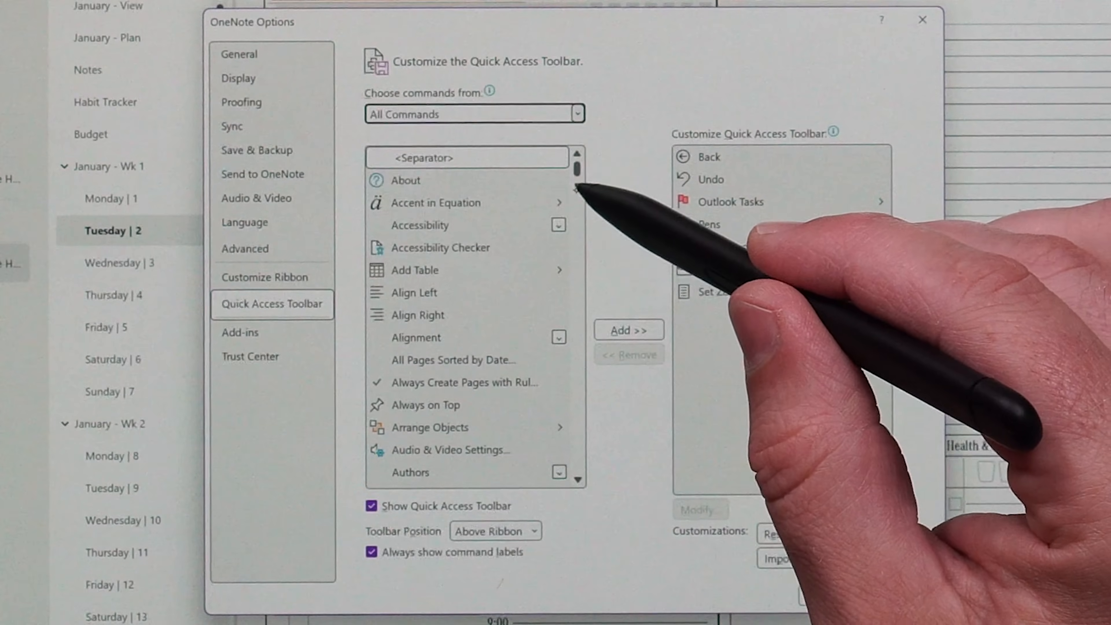
pyautogui.scroll(-3)
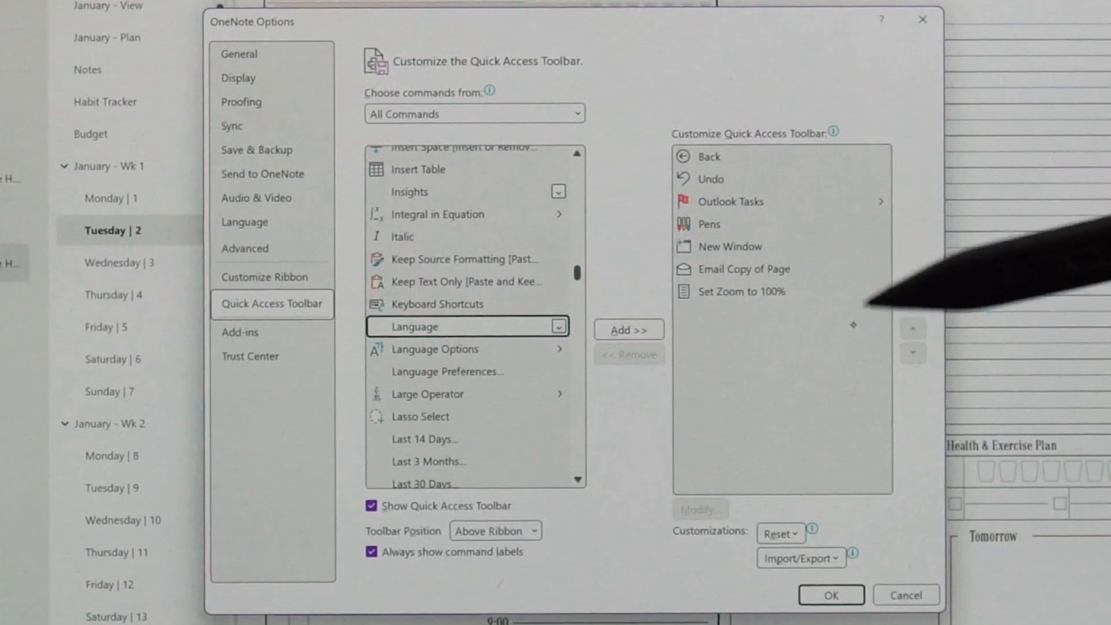
pyautogui.moveTo(854, 386)
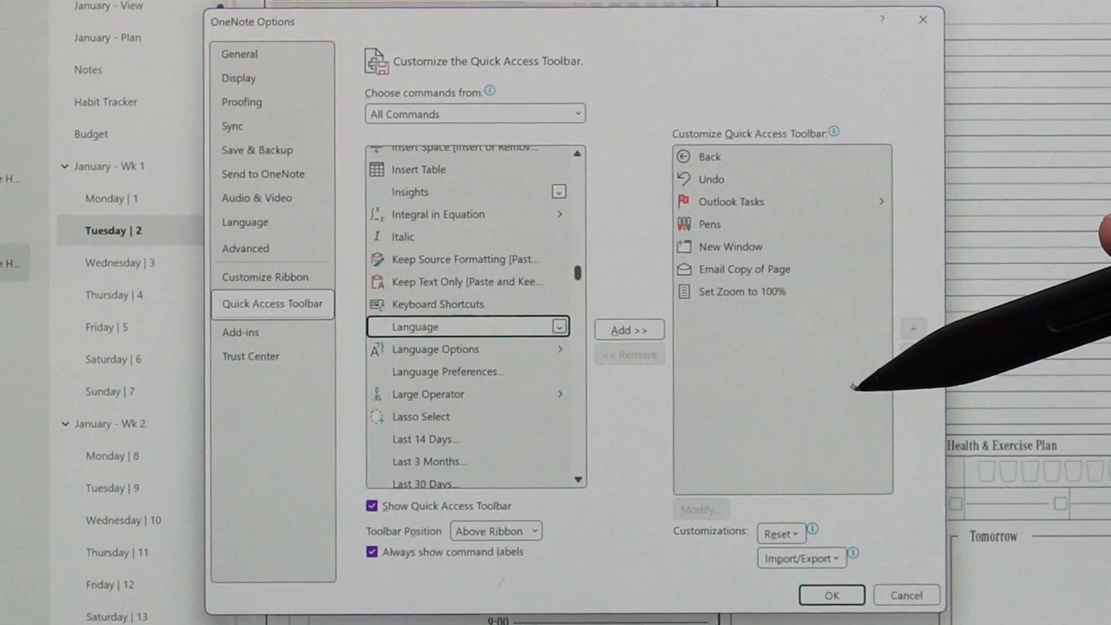
pyautogui.click(741, 291)
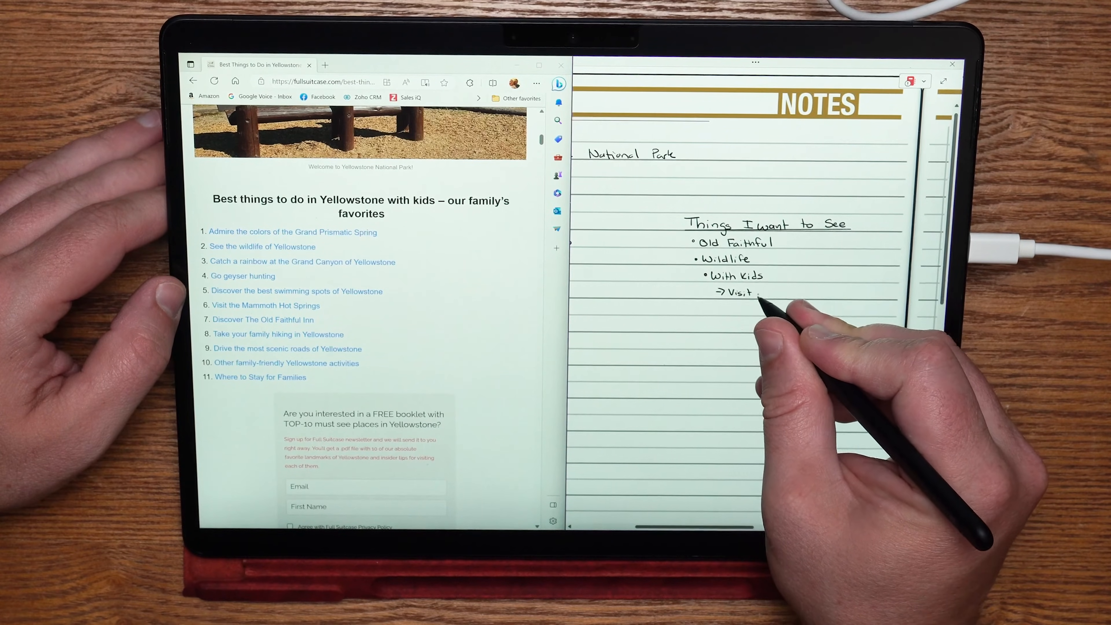
# - Handwrite arrowed items Mammoth Hot Springs, Family Hike and Find a rainbow under With Kids
pyautogui.write('Mammoth Hot Springs')
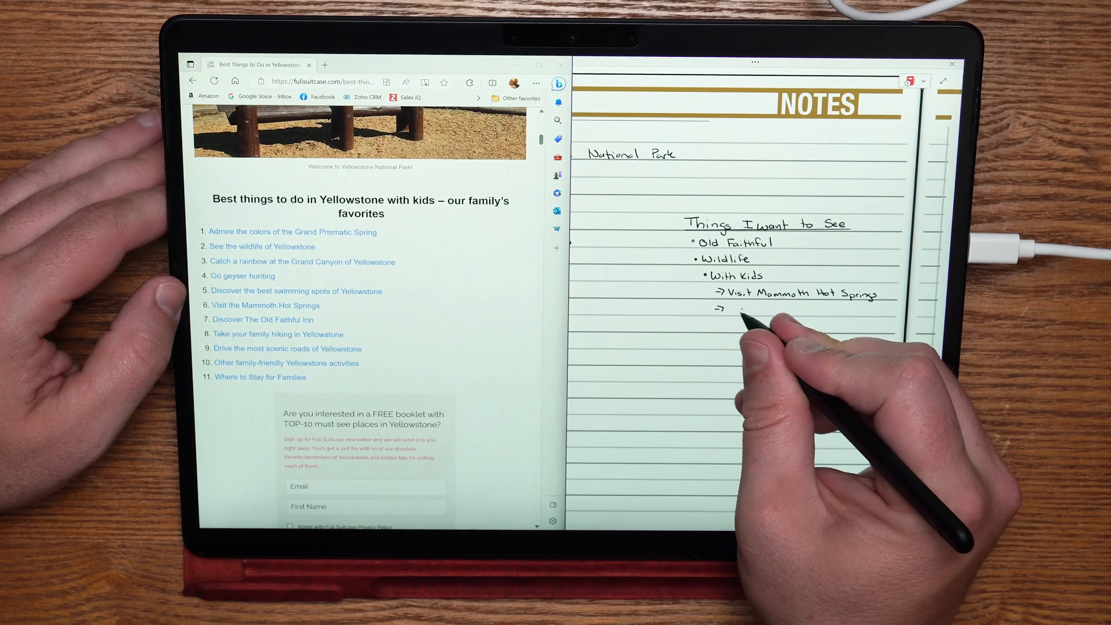
pyautogui.write('Family Hike')
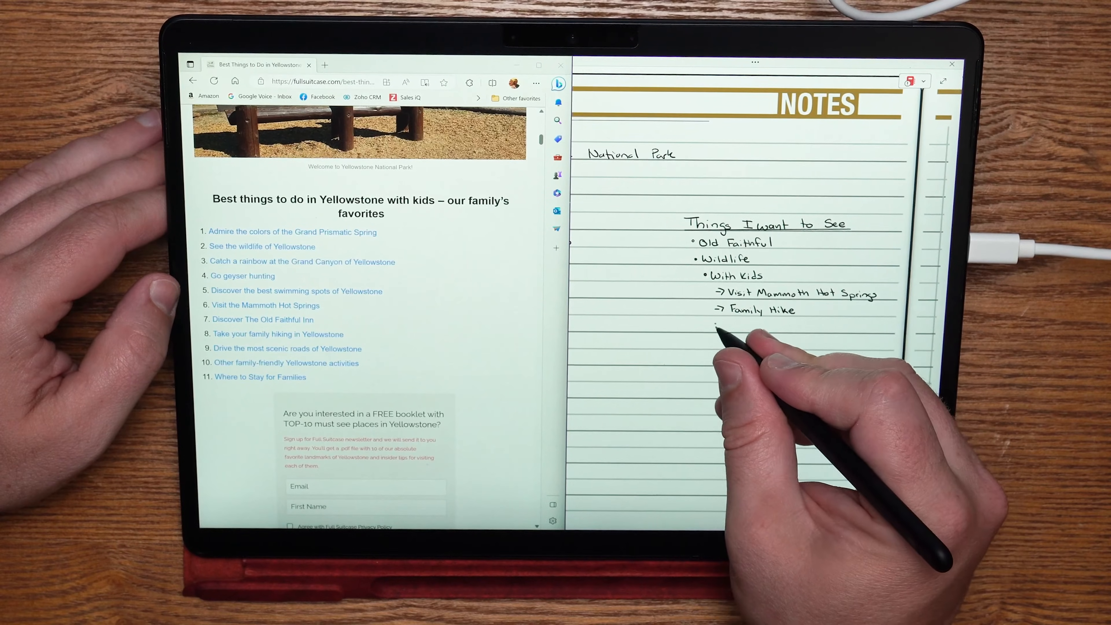
pyautogui.moveTo(717, 325); pyautogui.dragTo(726, 328)
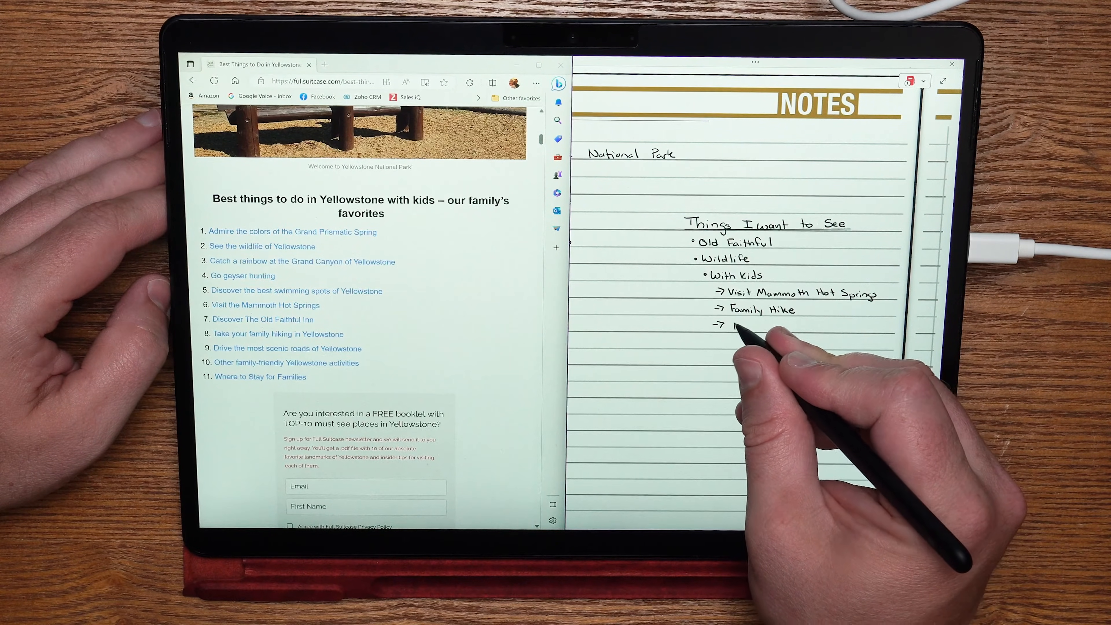
pyautogui.write('Find a ra')
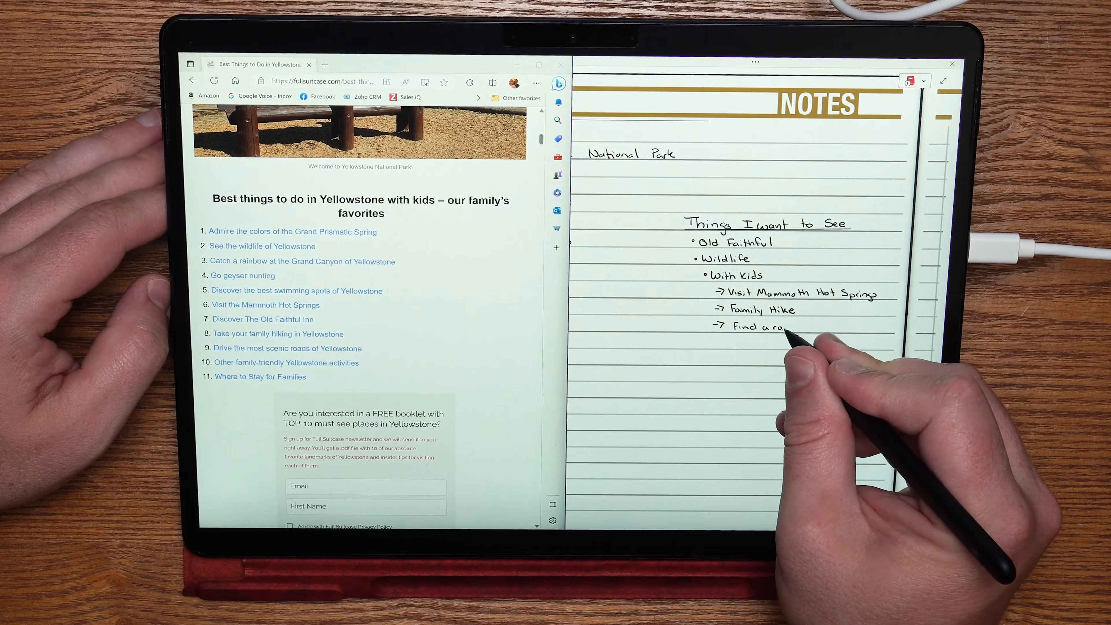
pyautogui.write('rainbow')
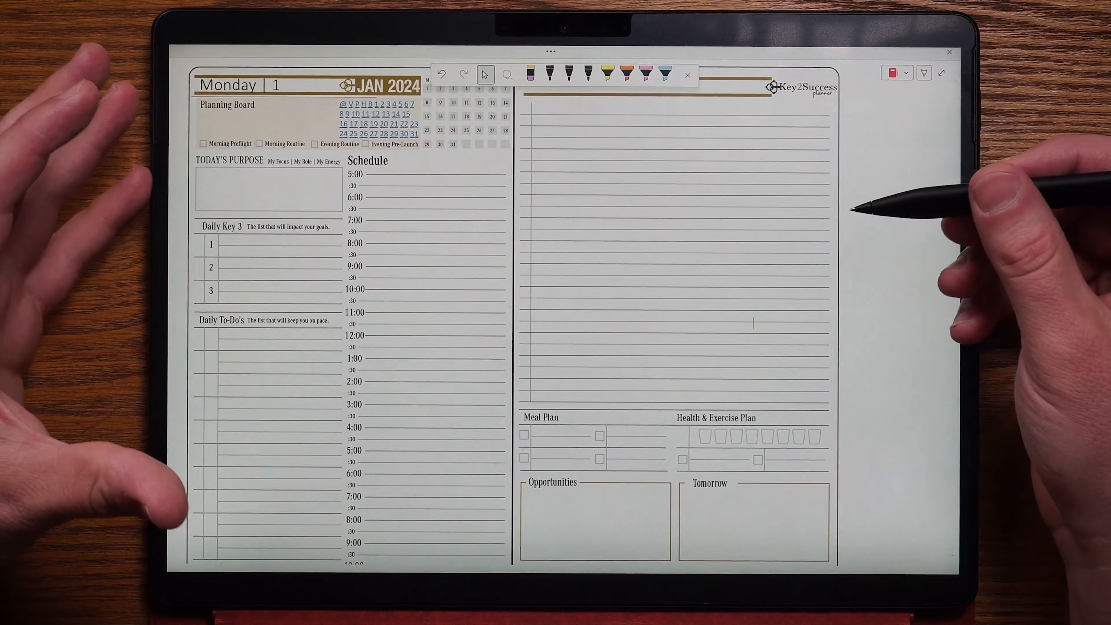
pyautogui.moveTo(921, 212)
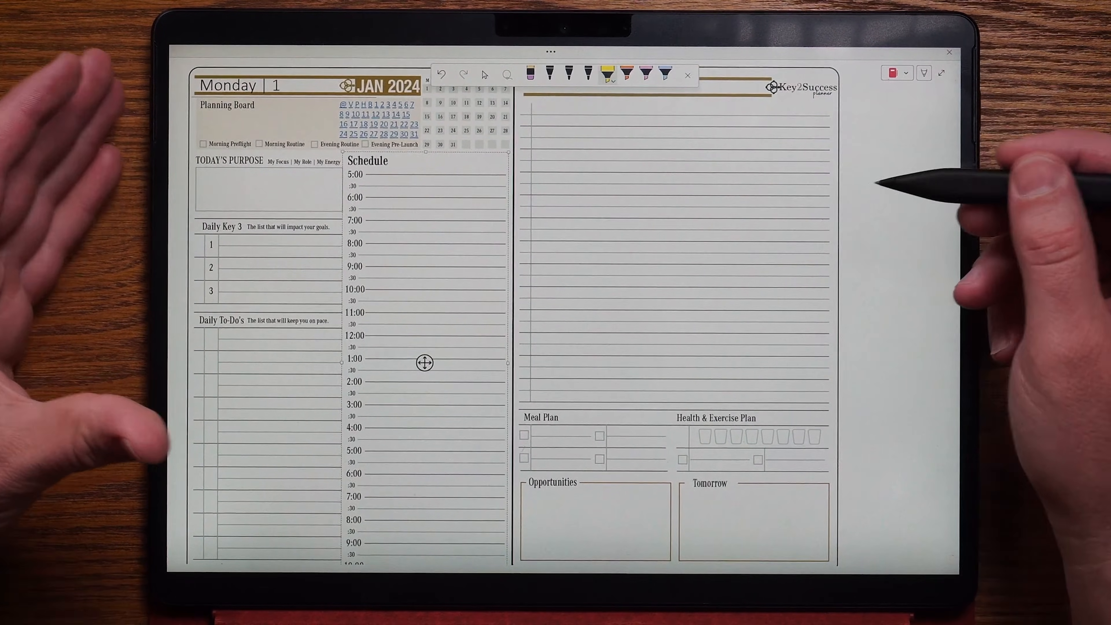
# - Jump to Monday | 1 January 2024 via its date hyperlink in full-page view
pyautogui.click(793, 72)
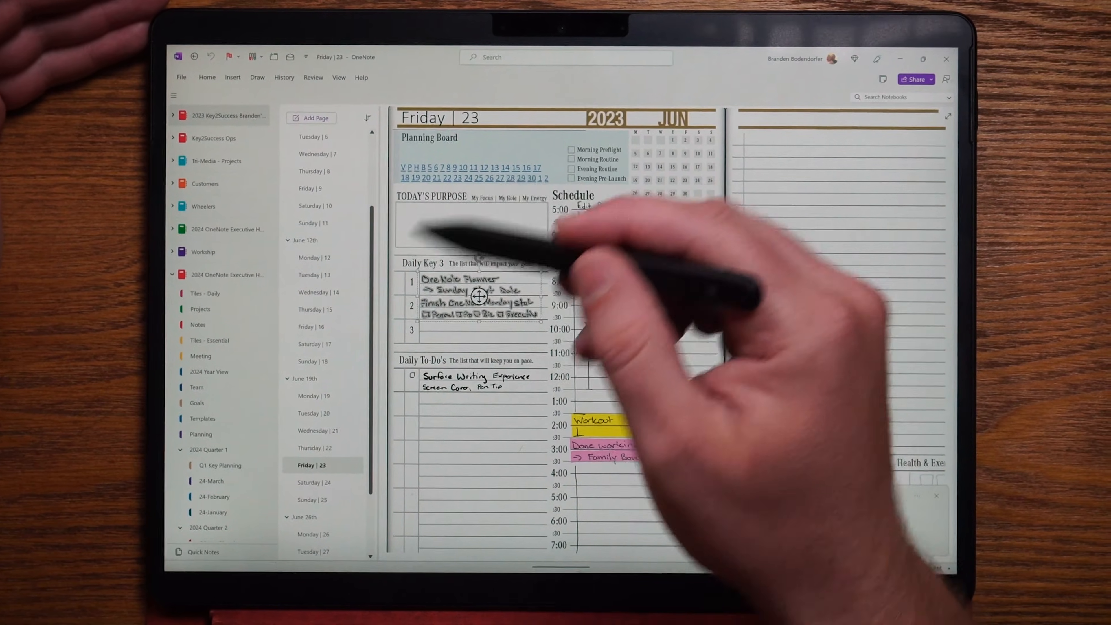
# - Lasso-select the handwritten Daily Key 3 to-dos on Friday | 23 June 2023
pyautogui.click(313, 535)
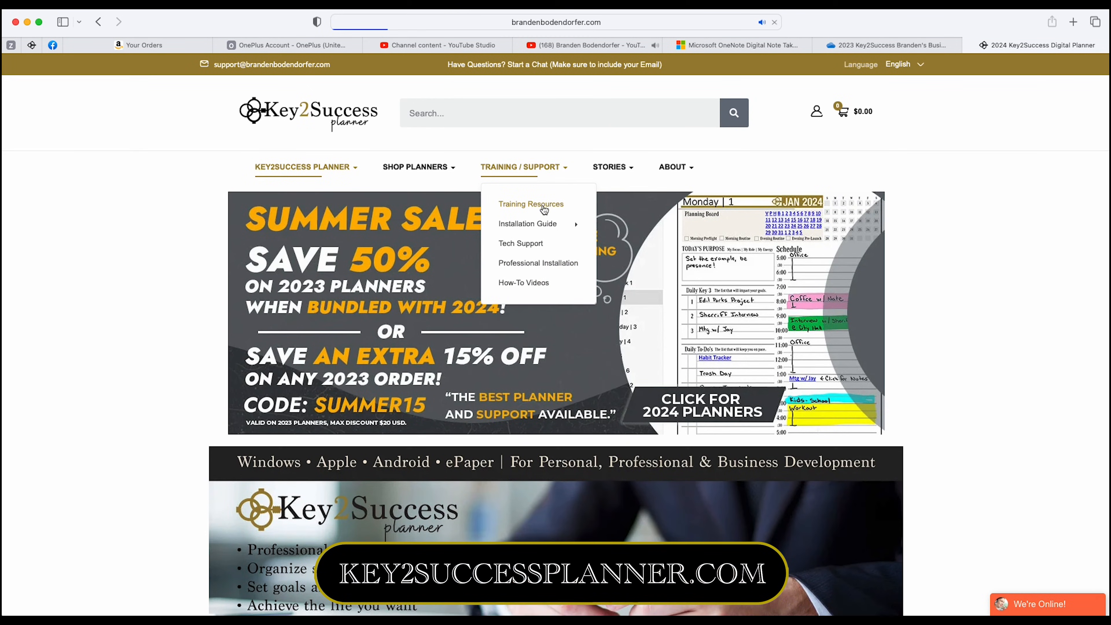
# - Navigate to the Training Resources page from the TRAINING / SUPPORT menu
pyautogui.click(531, 204)
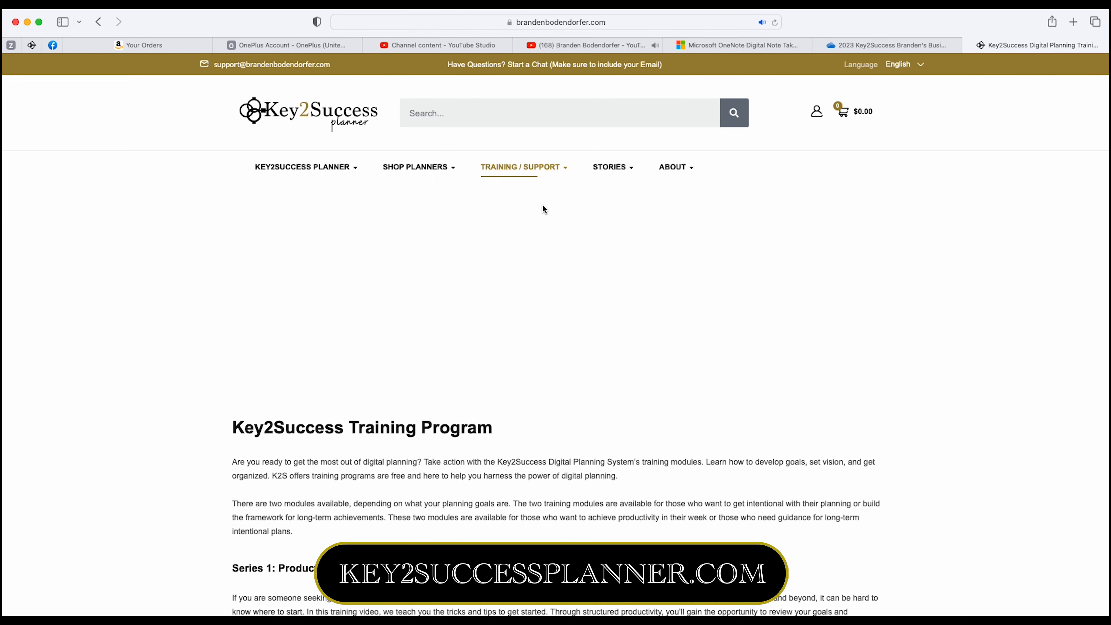